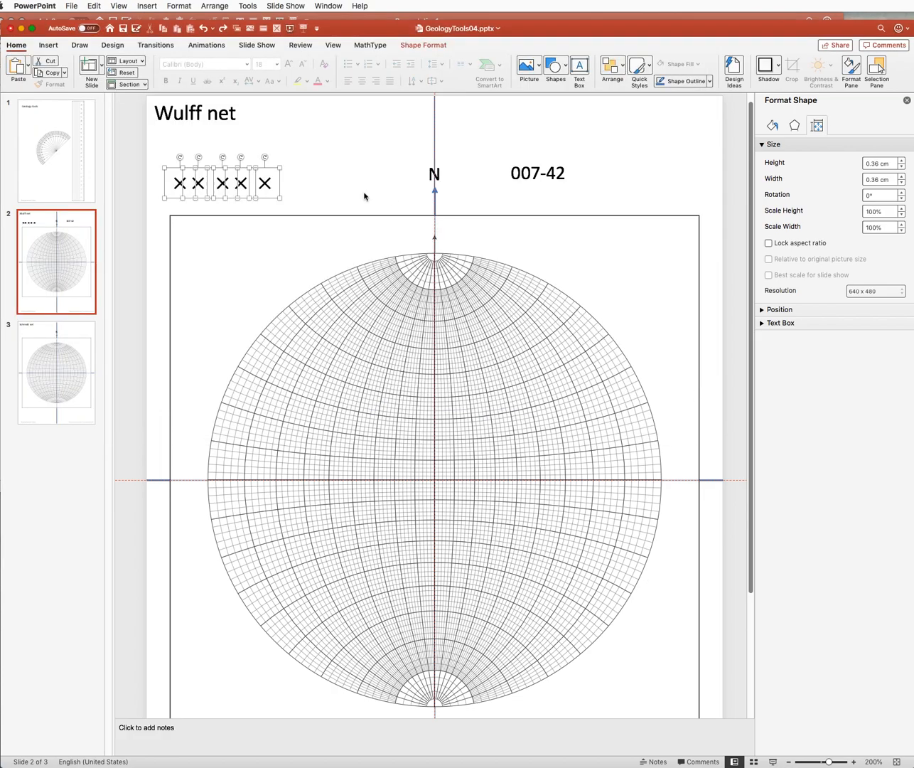
mouse_move(318, 207)
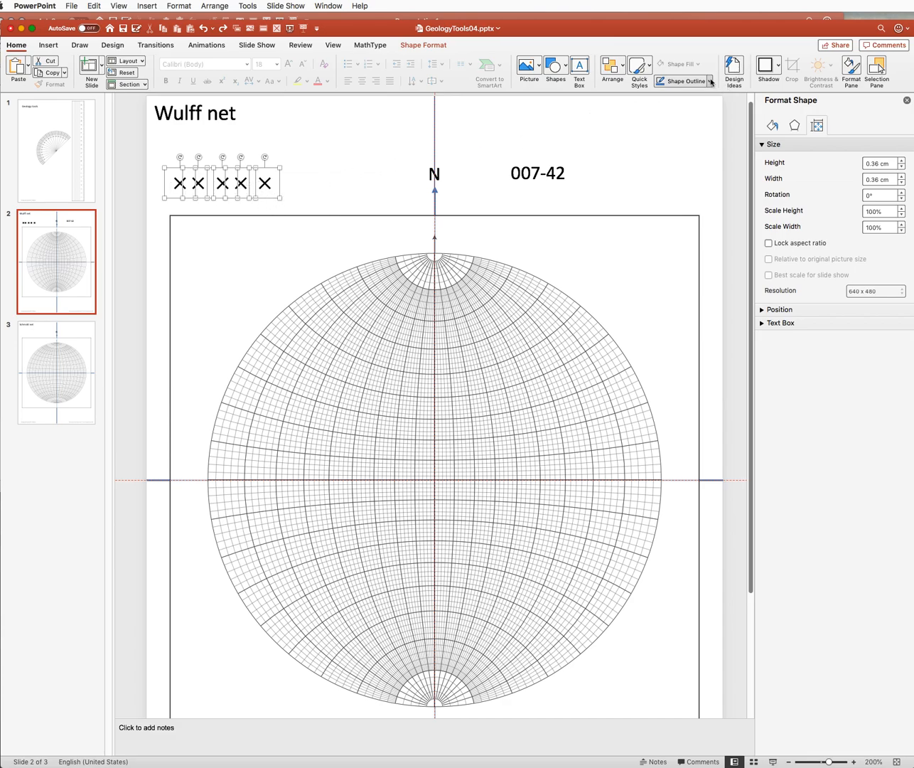
- Give the selected X markers a ¼ pt Shape Outline weight
left_click(682, 80)
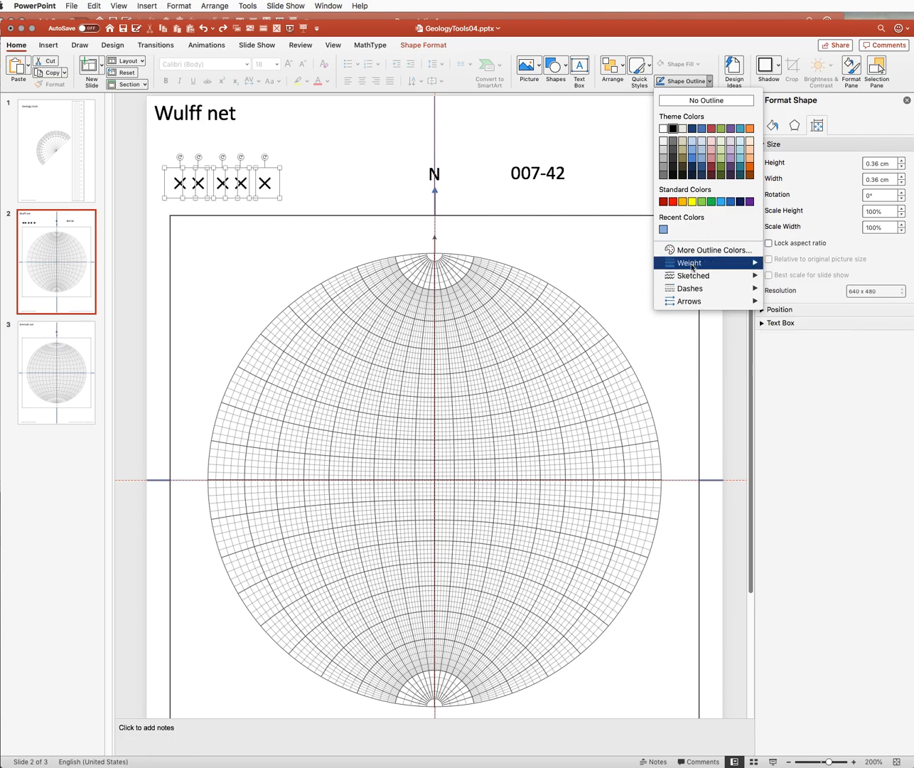
left_click(691, 261)
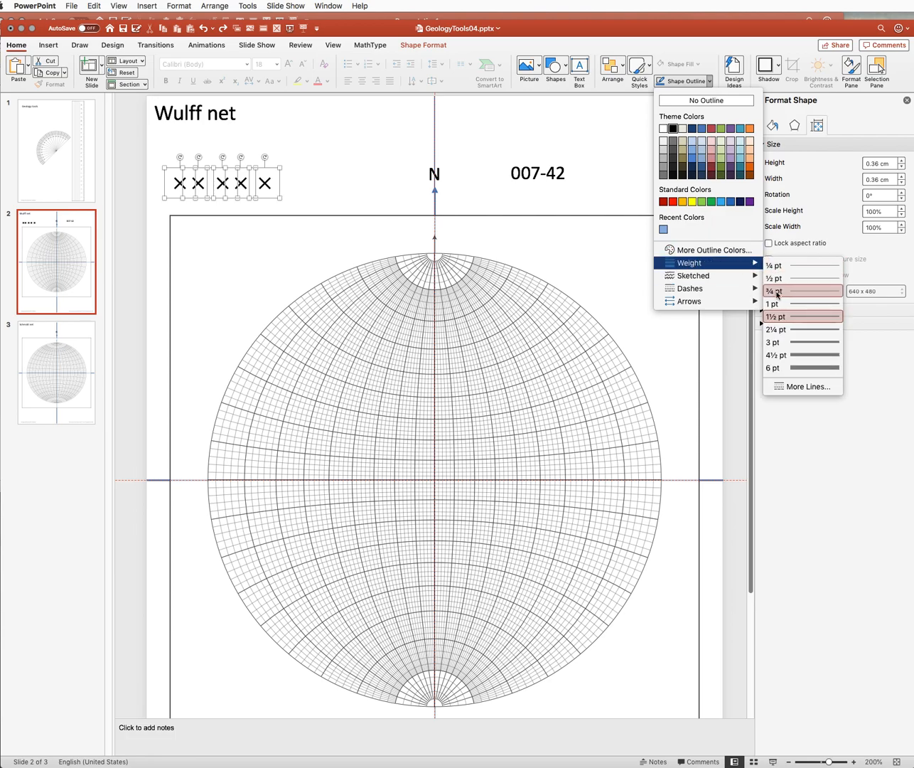
mouse_move(785, 265)
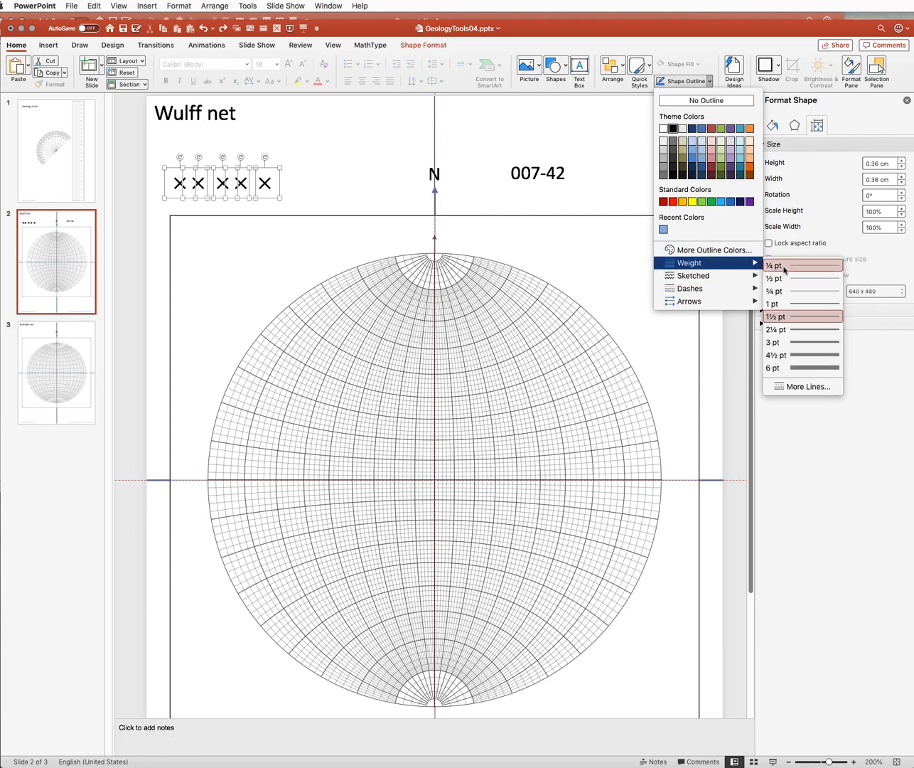
left_click(776, 316)
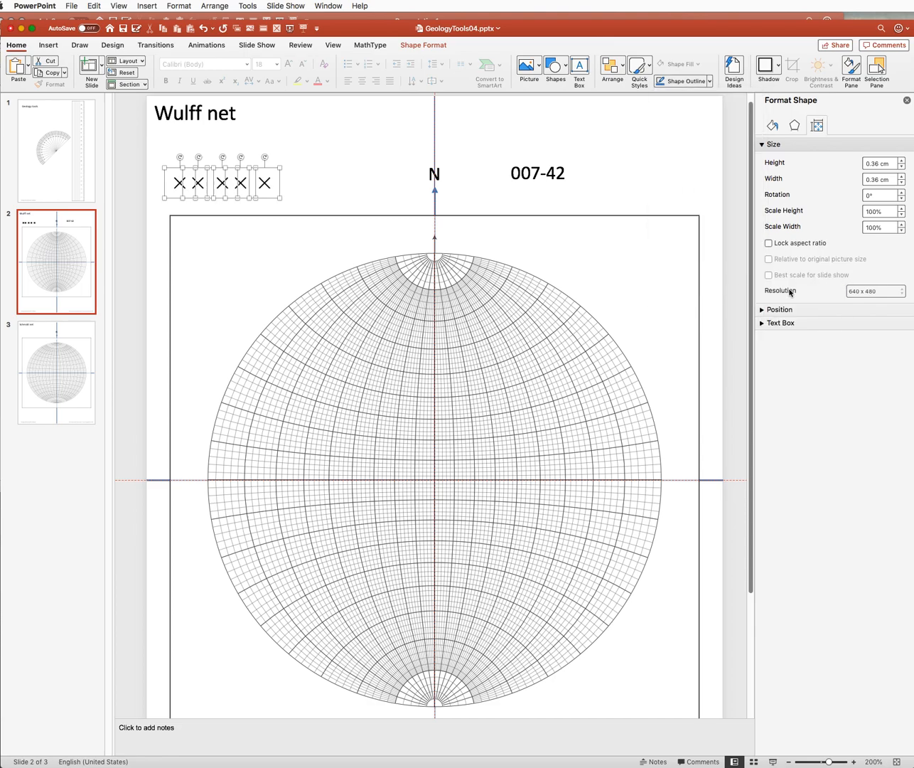
mouse_move(336, 154)
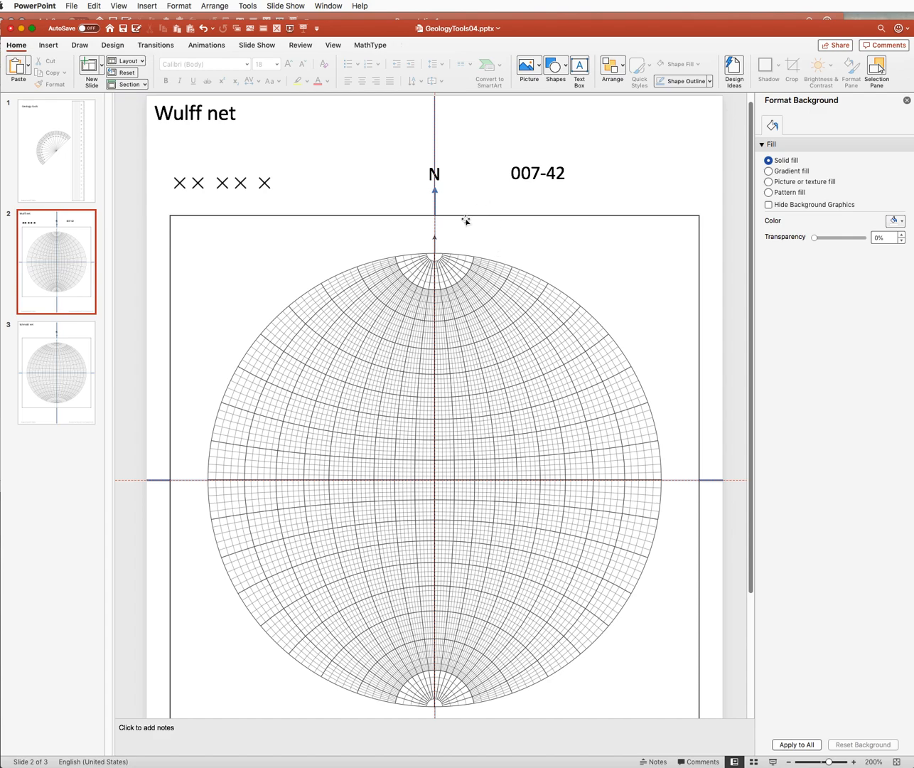
mouse_move(450, 407)
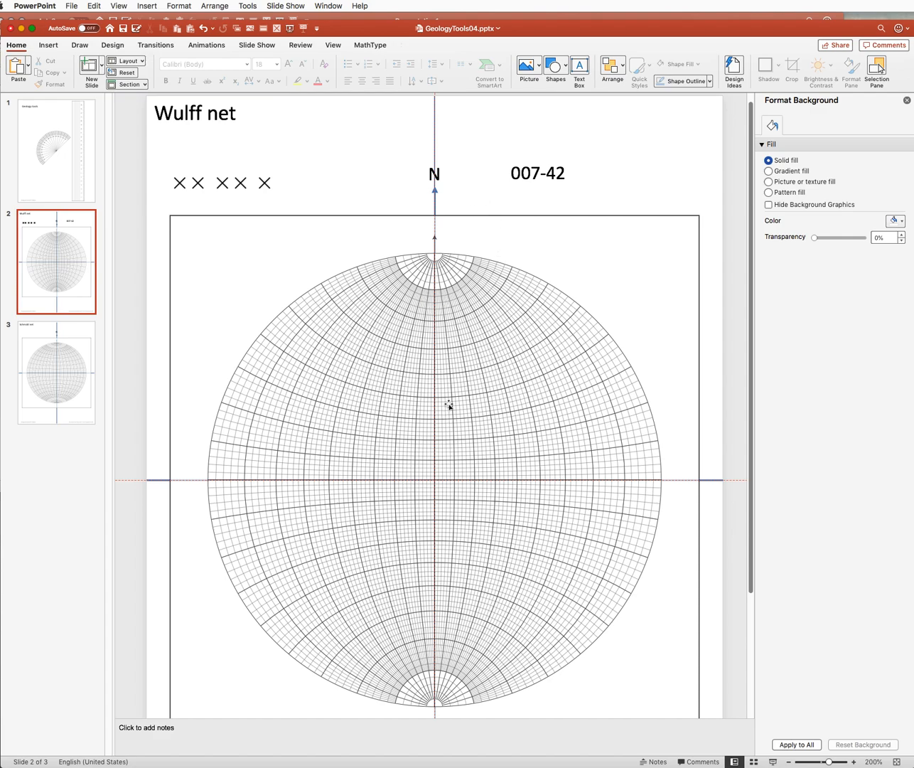
mouse_move(454, 445)
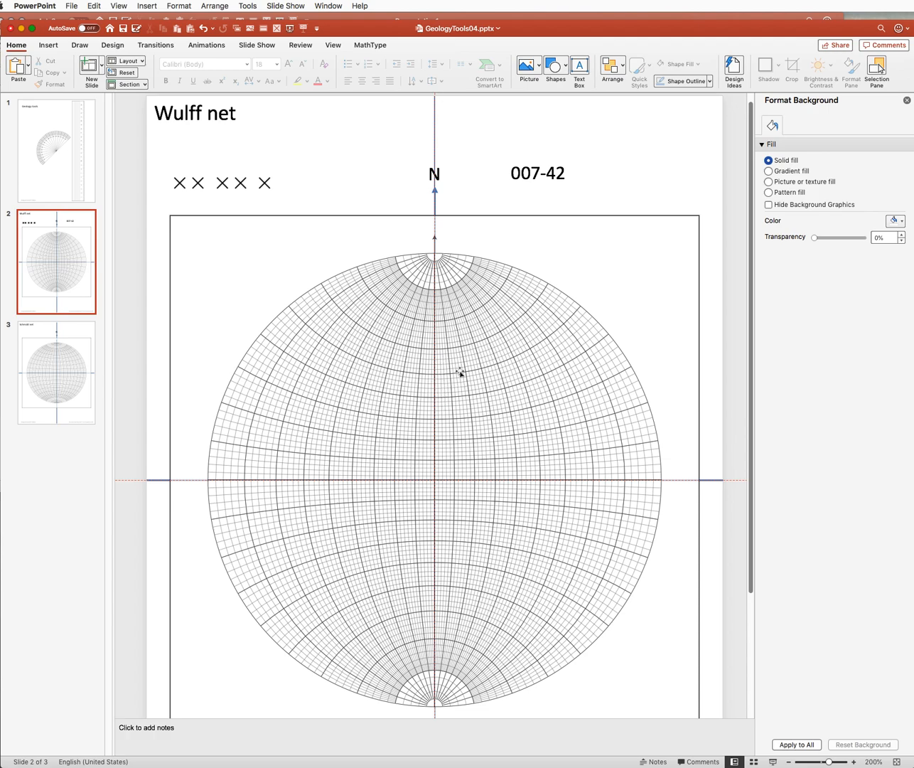
mouse_move(466, 379)
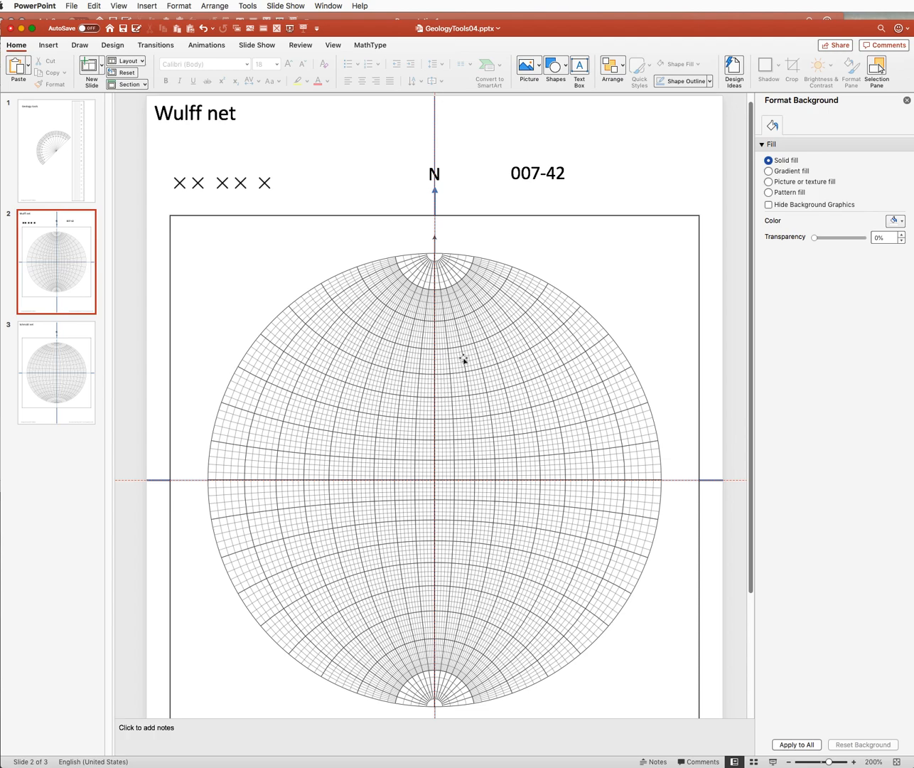
left_click(463, 361)
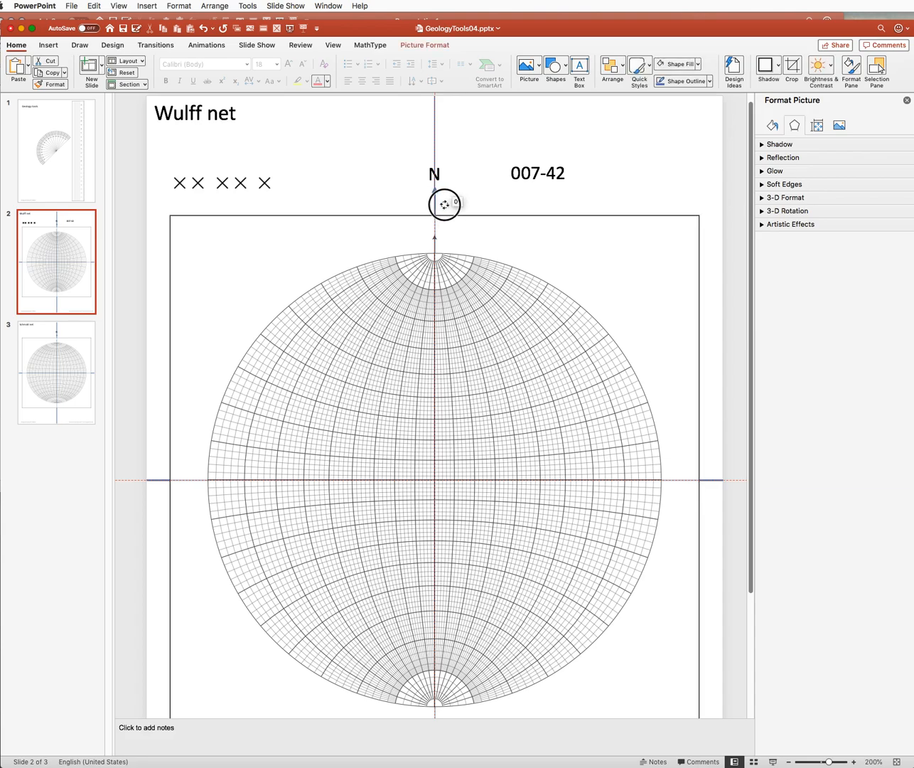
left_click_drag(444, 205, 458, 206)
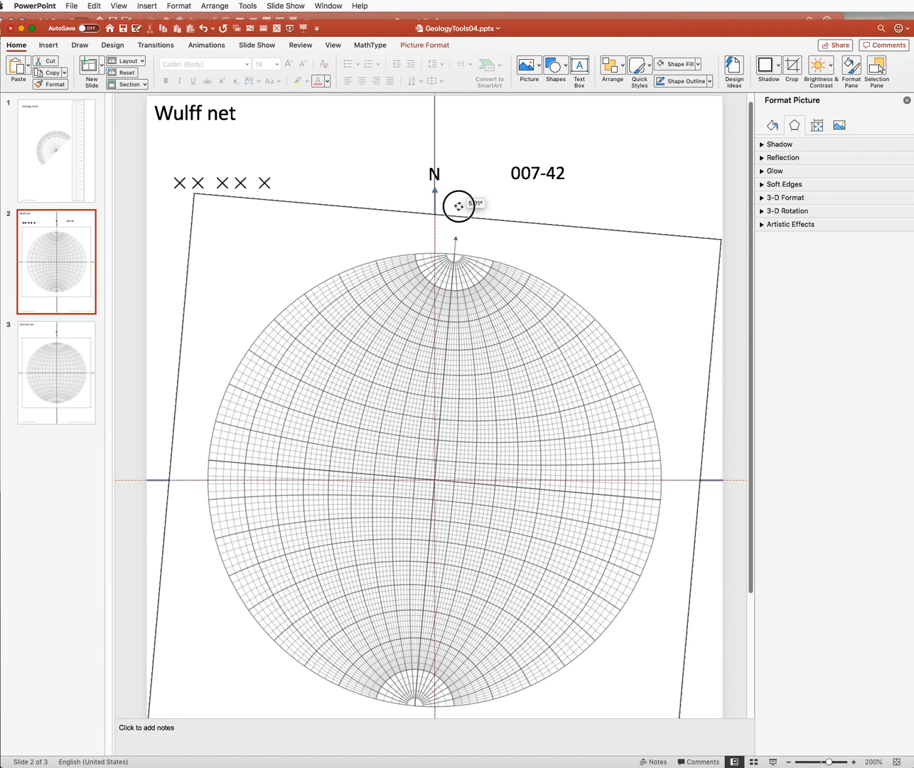
left_click_drag(458, 206, 467, 208)
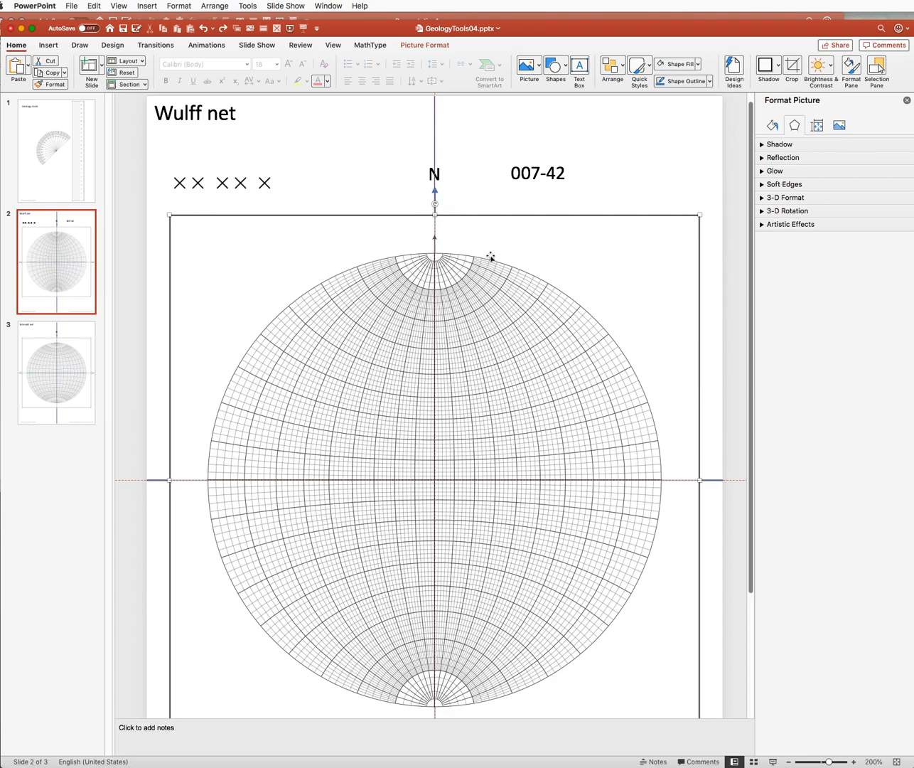
- Rotate the Wulff net picture to 7° via Format Picture > Size, then select an X marker
left_click(214, 6)
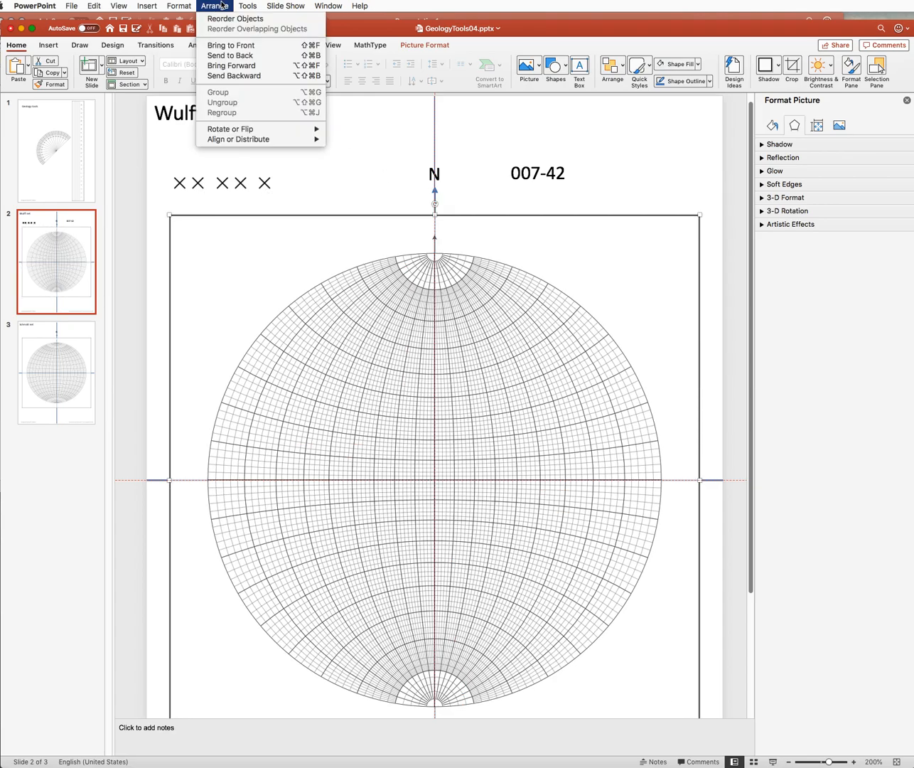
mouse_move(228, 128)
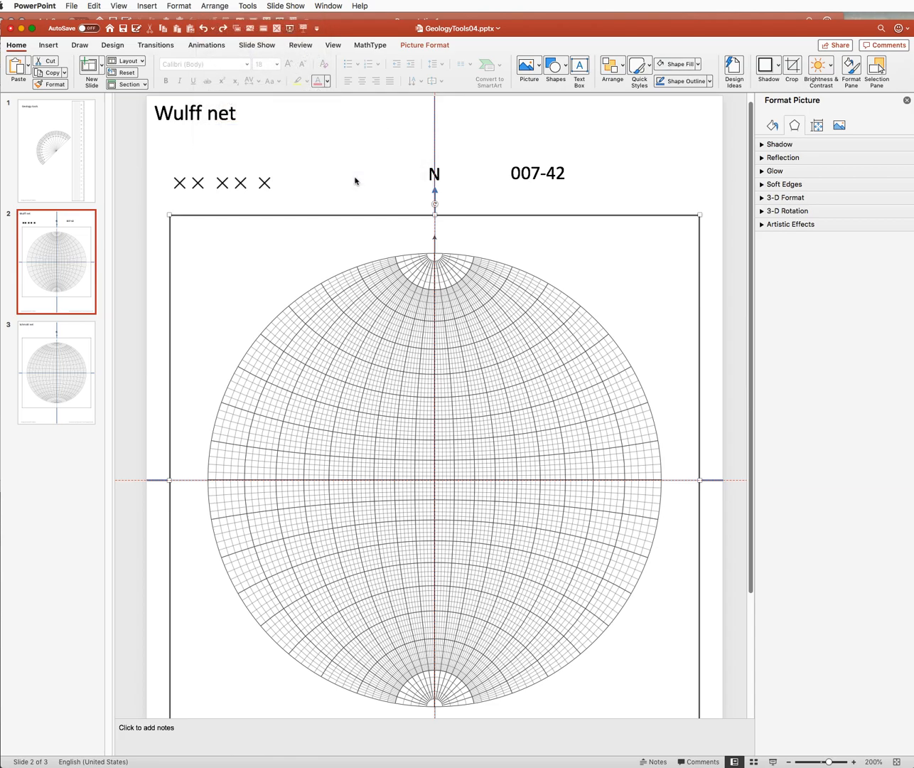
left_click(816, 125)
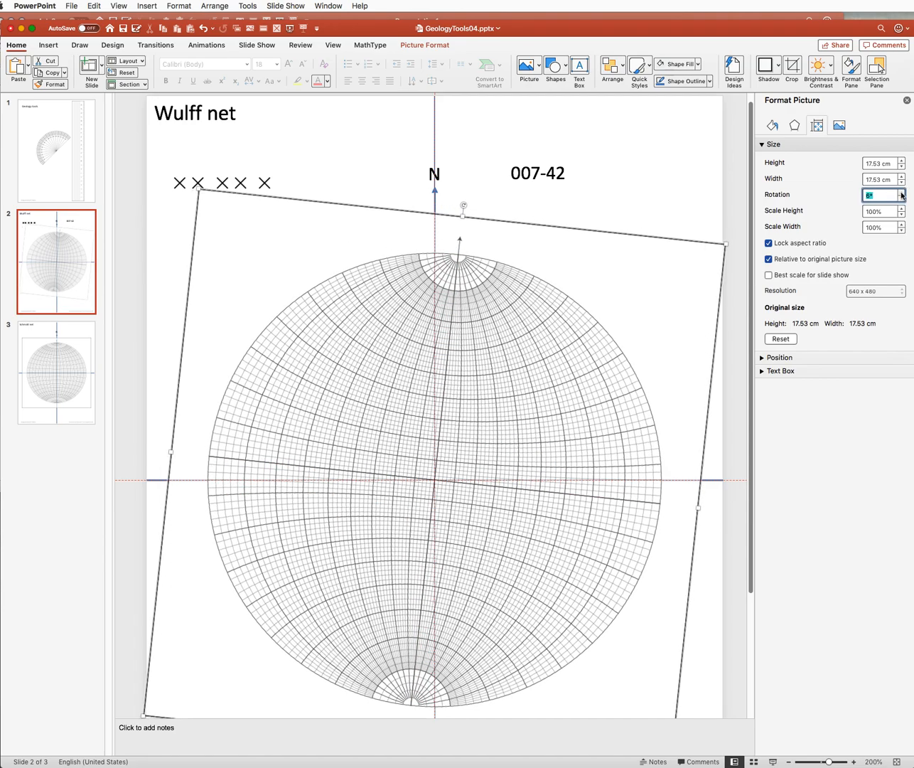
left_click(899, 192)
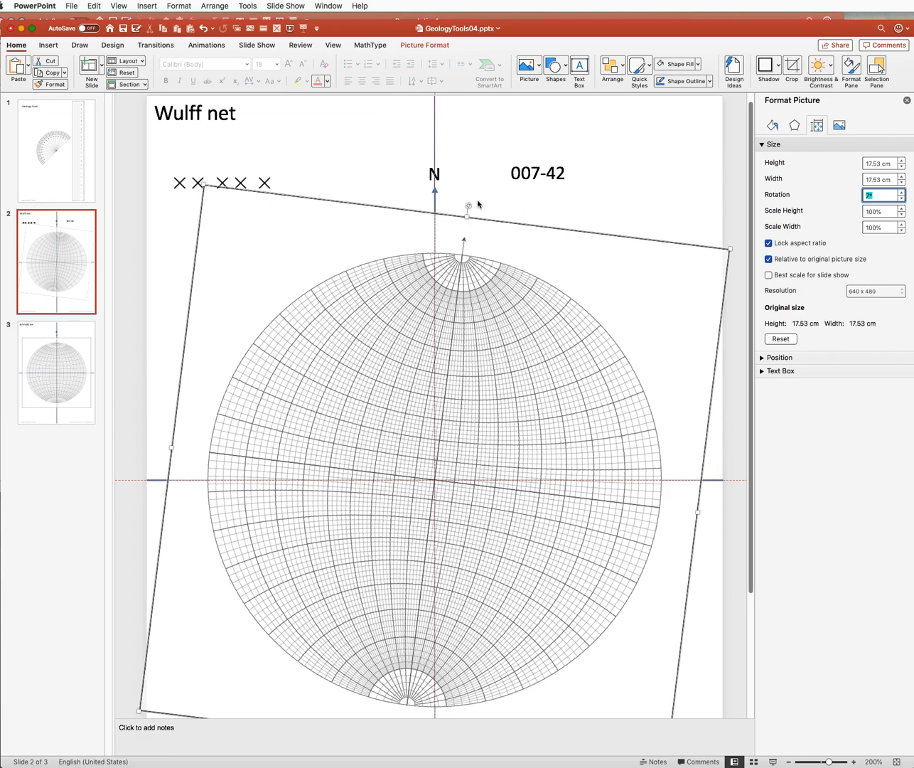
mouse_move(268, 184)
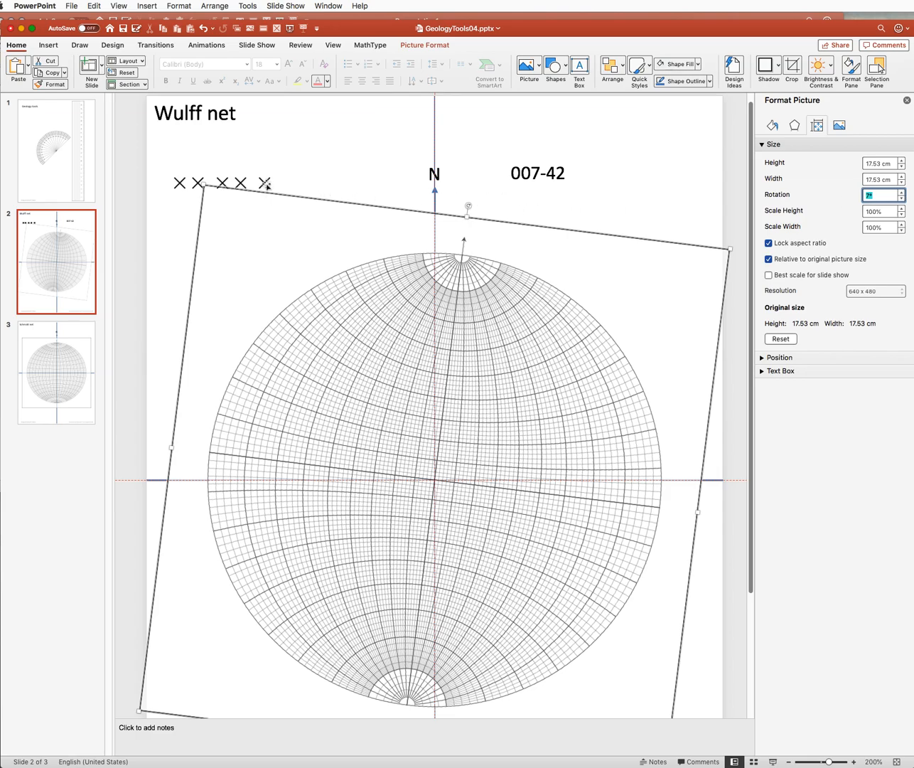
left_click(272, 182)
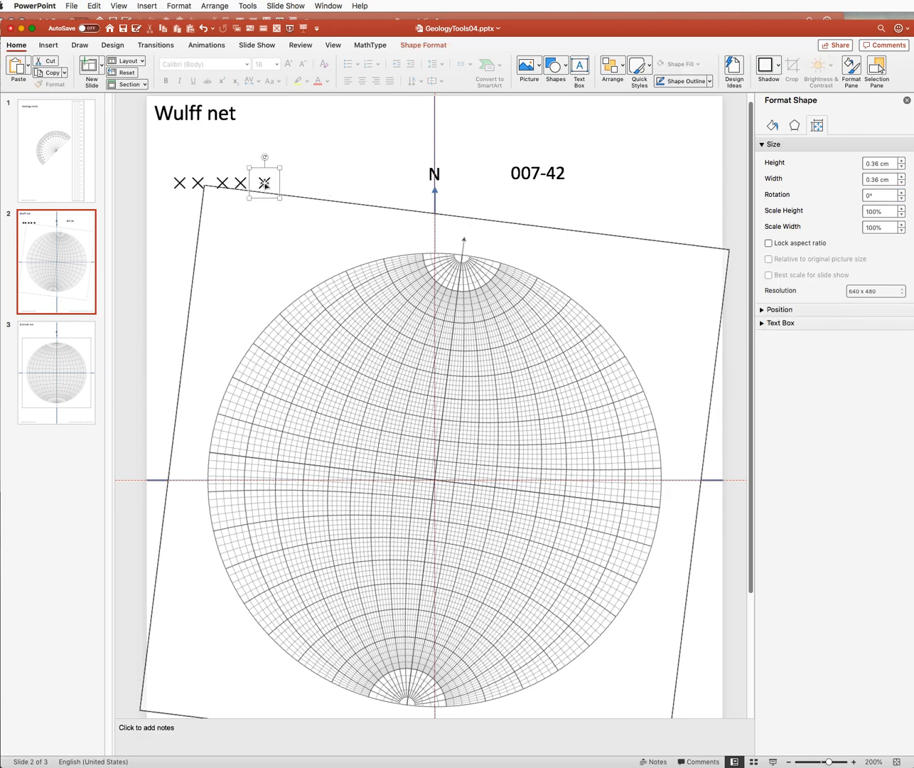
- Drag one X marker to the net's north rim and inward along the N line to plunge 42
left_click_drag(263, 182, 468, 253)
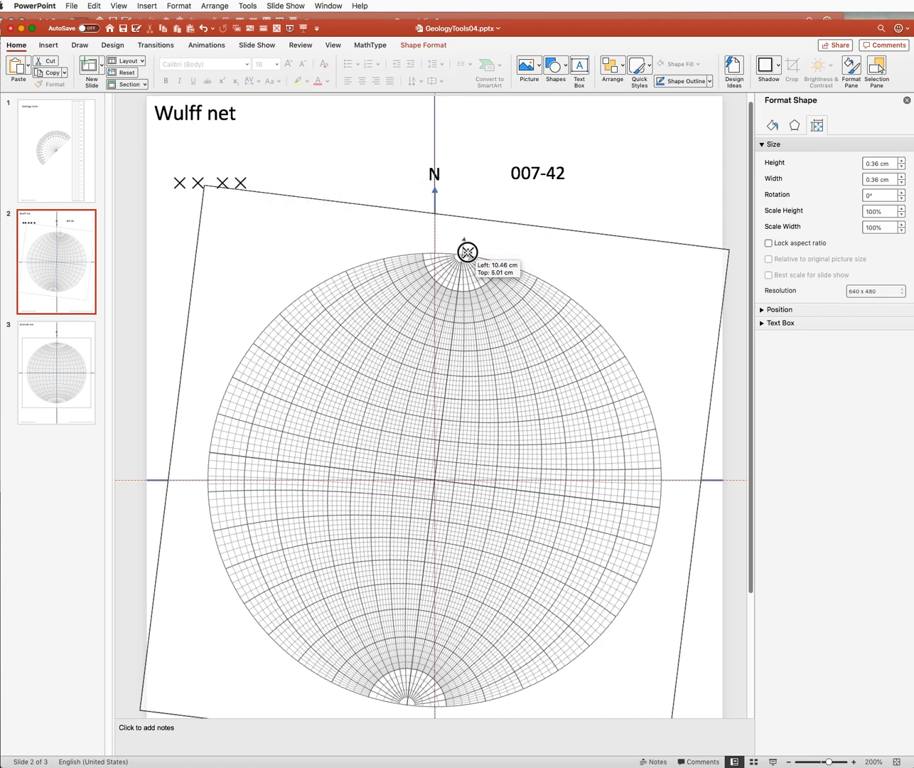
left_click_drag(468, 253, 461, 253)
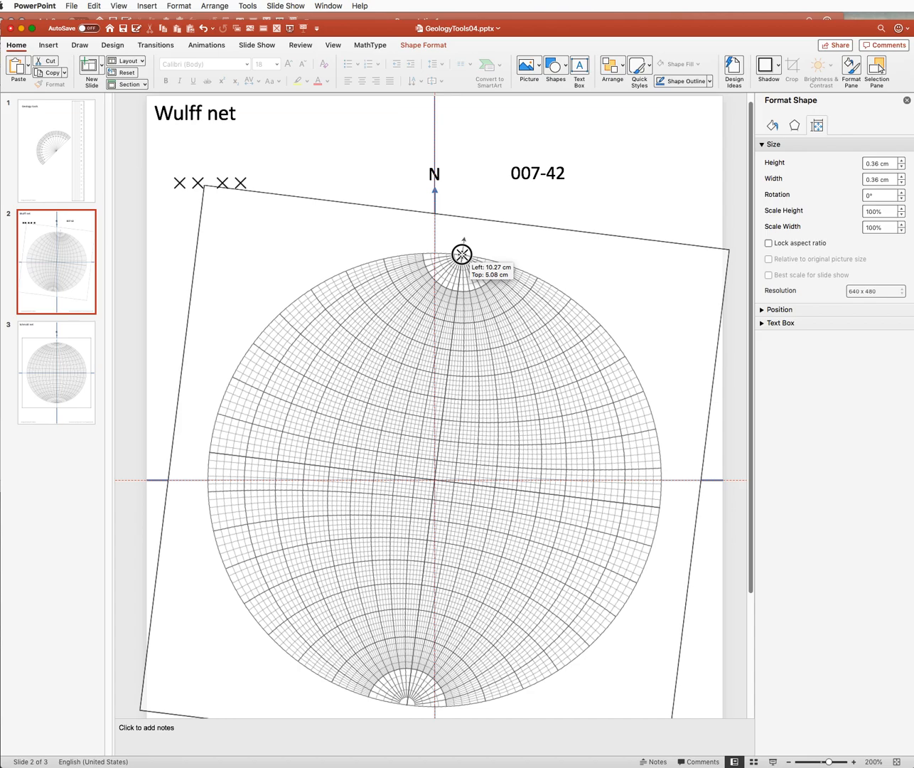
left_click_drag(462, 253, 464, 273)
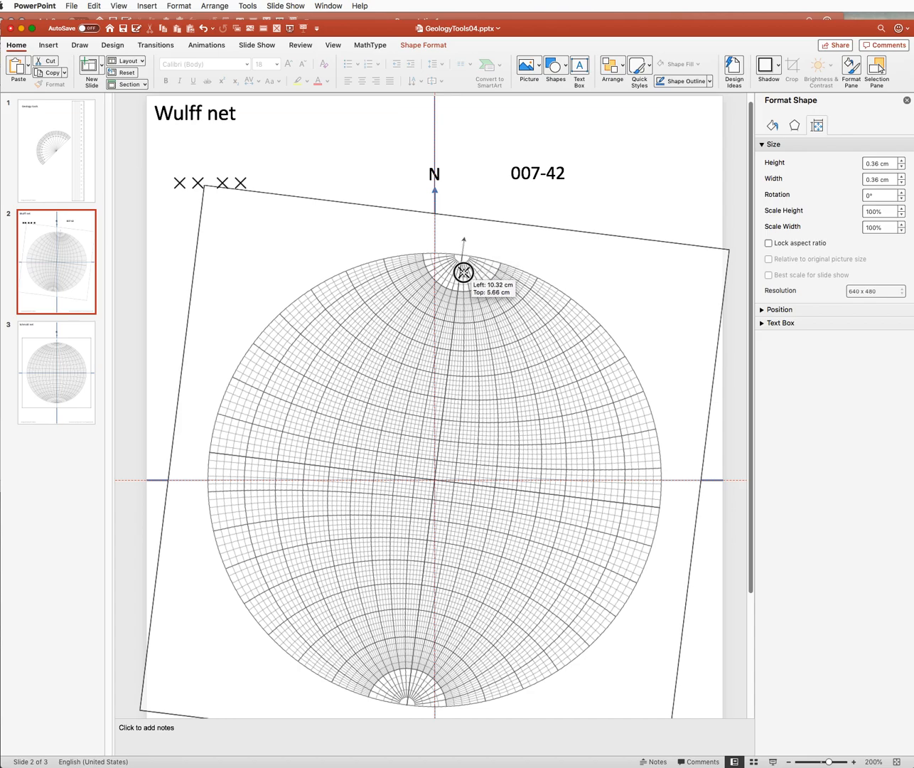
left_click_drag(464, 273, 451, 348)
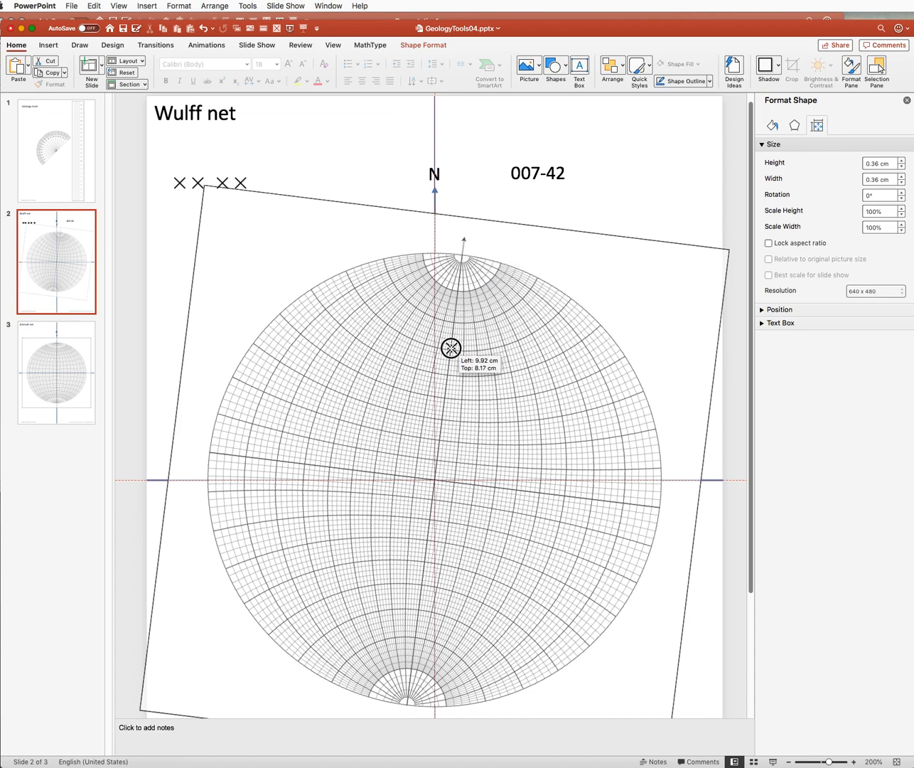
left_click_drag(450, 347, 447, 378)
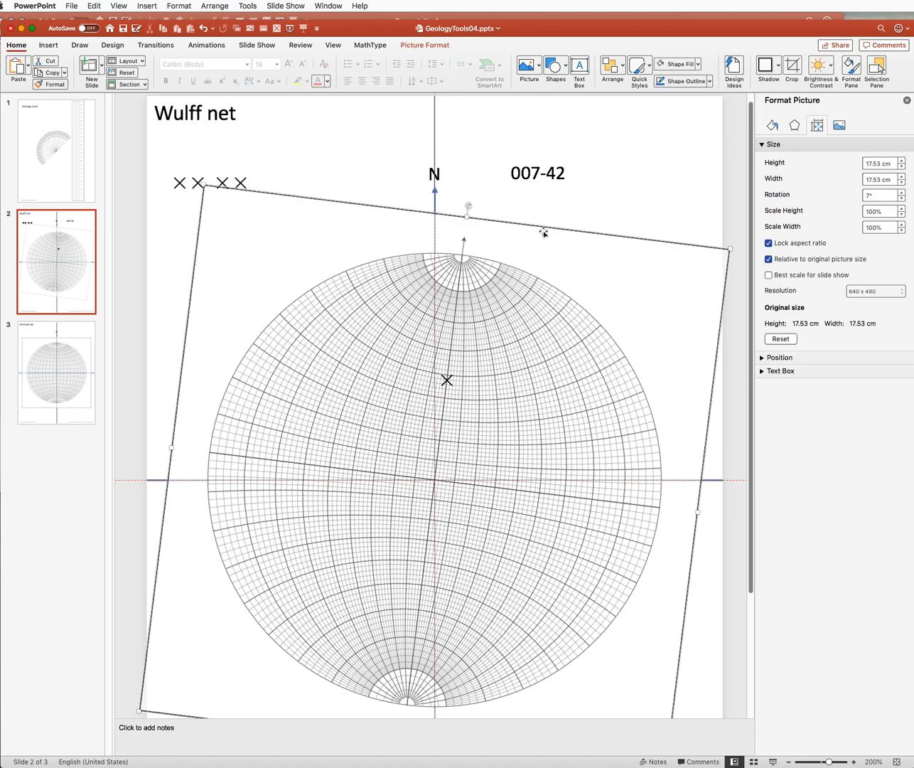
- Set the net picture's rotation back to 0°, leaving the plotted marker in place
left_click_drag(468, 205, 438, 202)
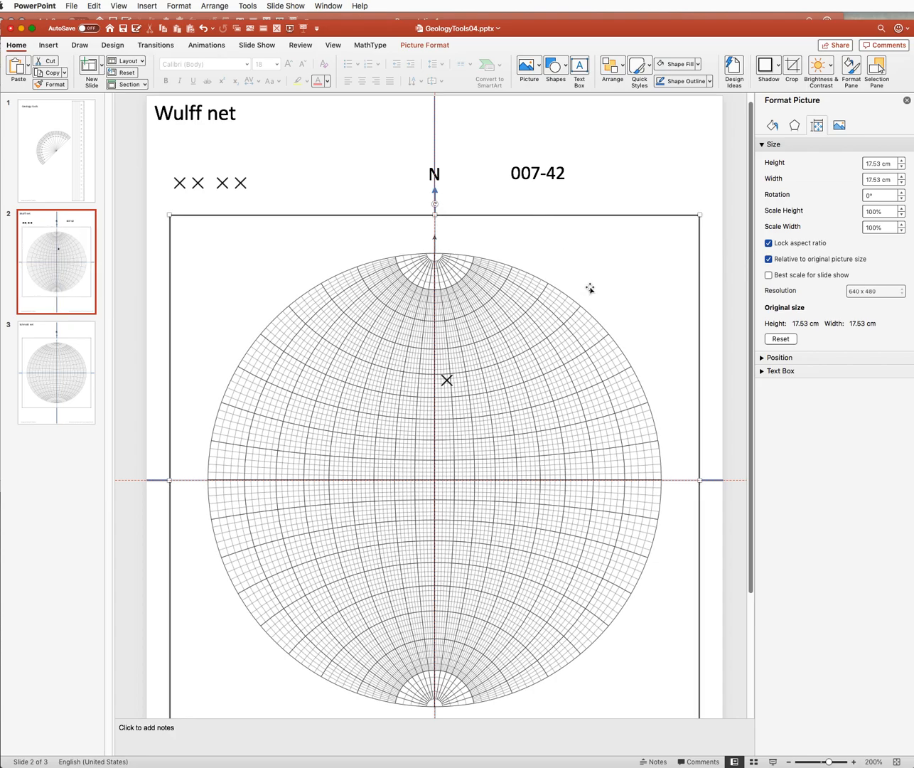
mouse_move(608, 286)
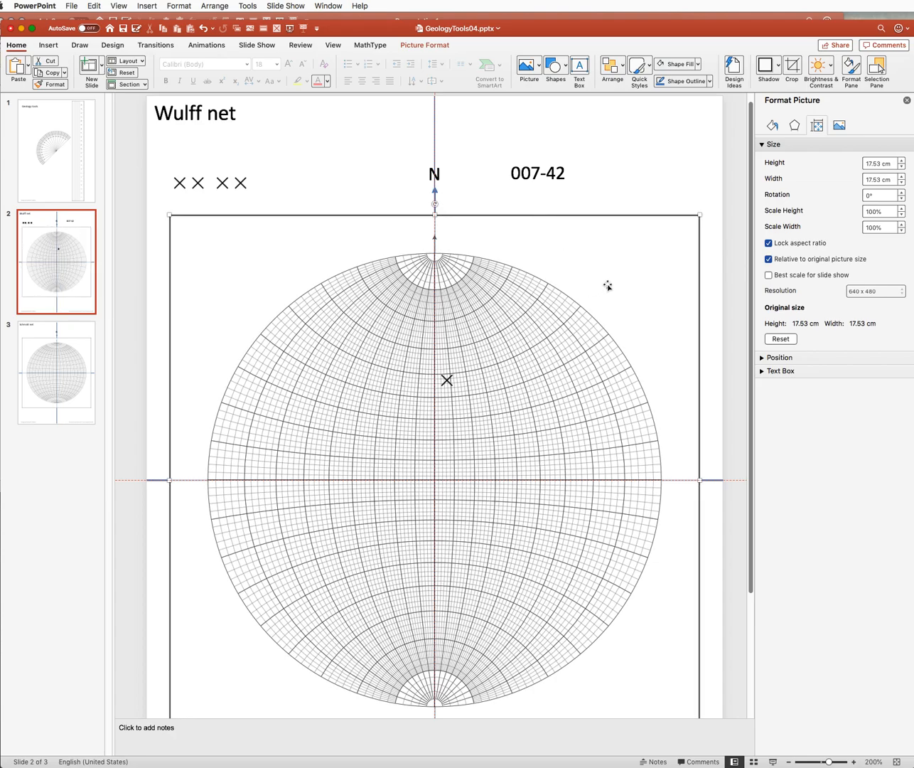
mouse_move(617, 284)
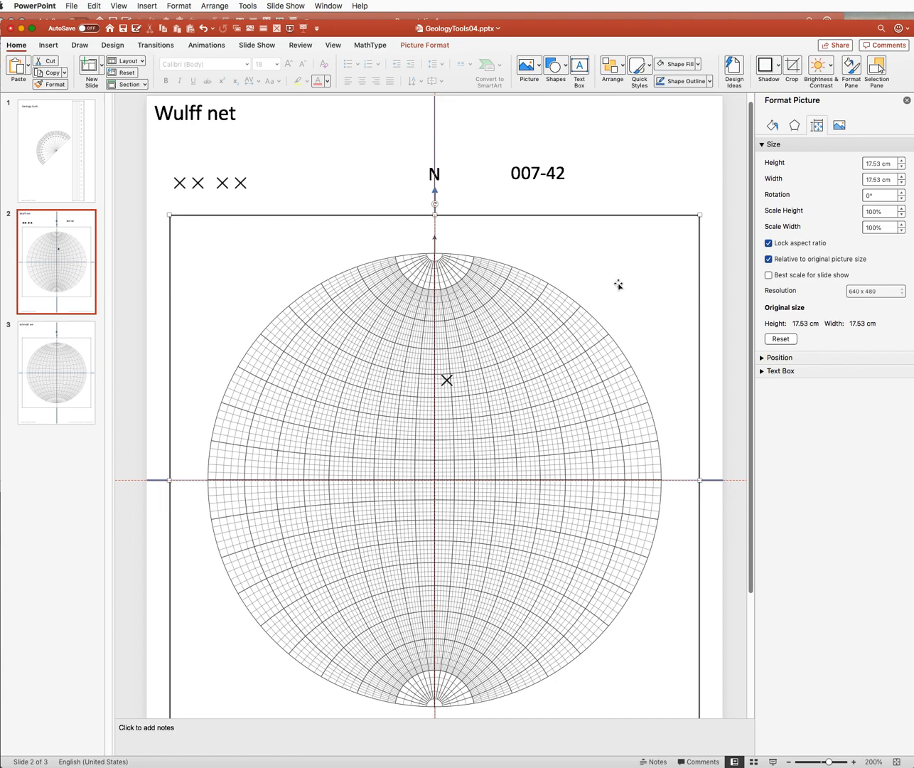